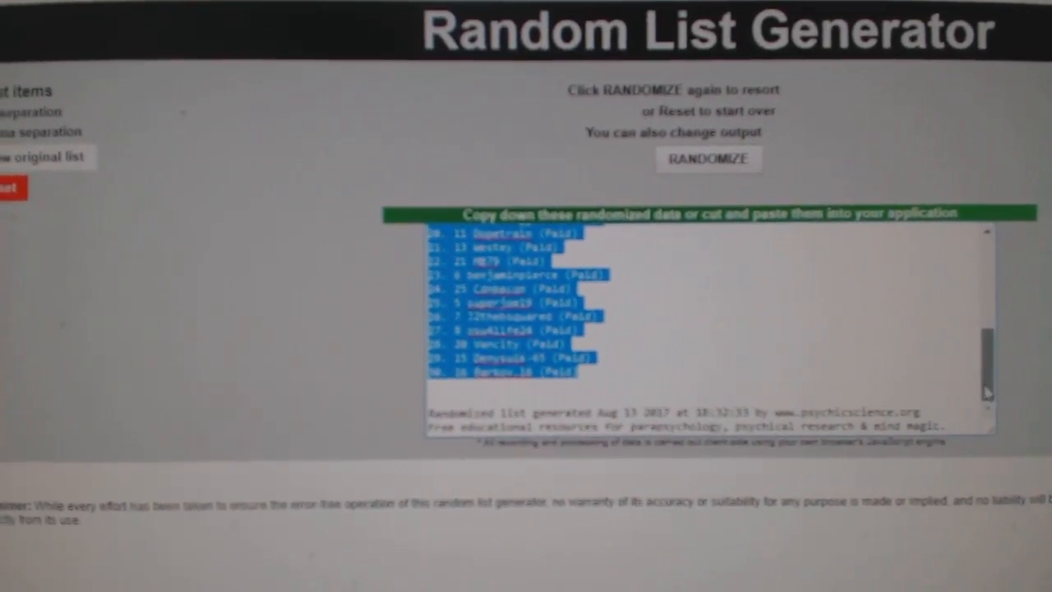
Reshuffle the numbered list of names four times with RANDOMIZE into a fresh random order
click(708, 157)
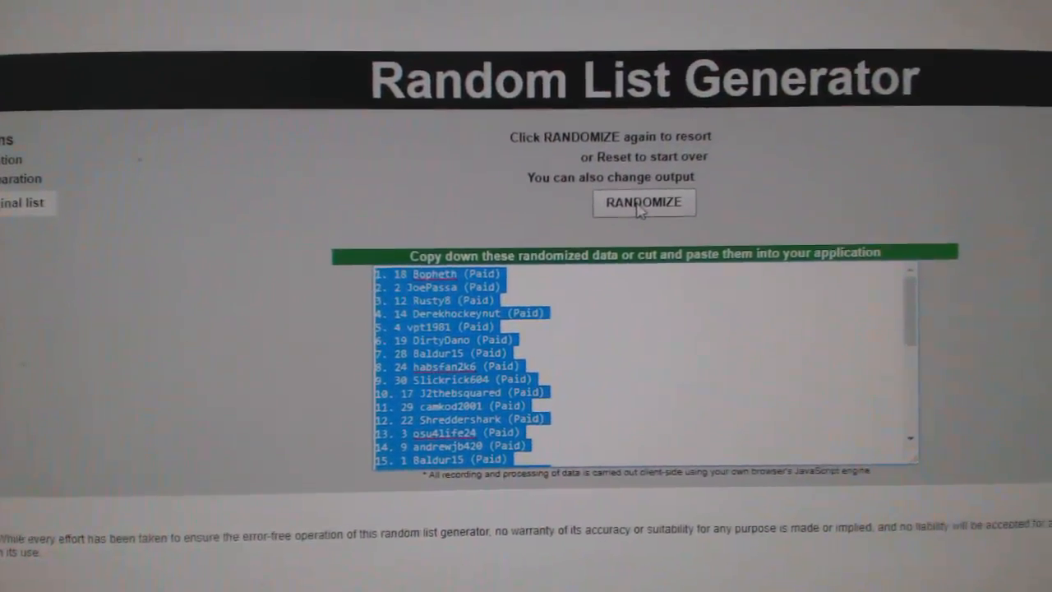
click(644, 204)
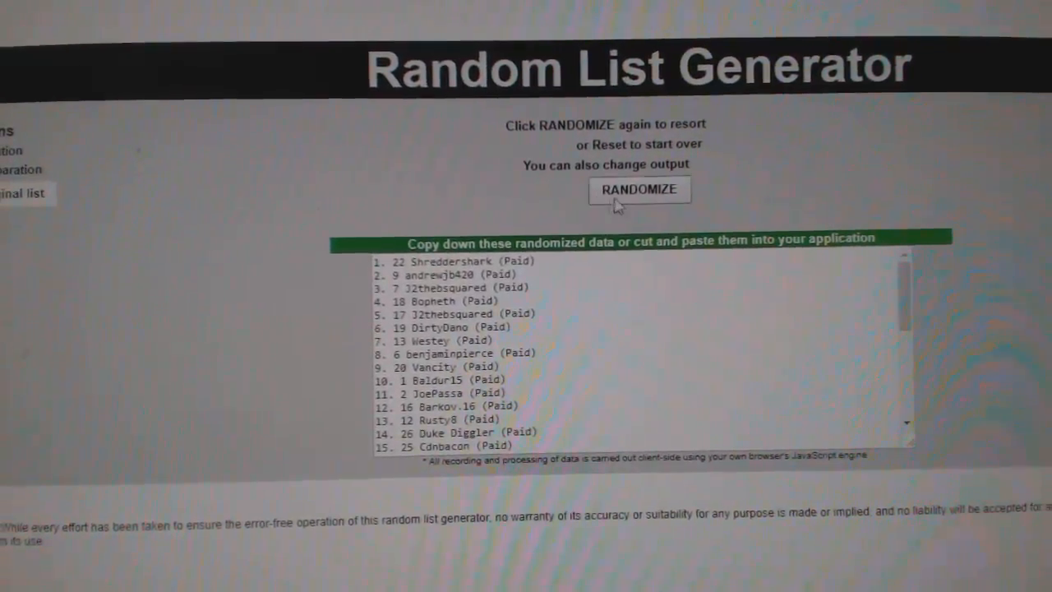
click(639, 189)
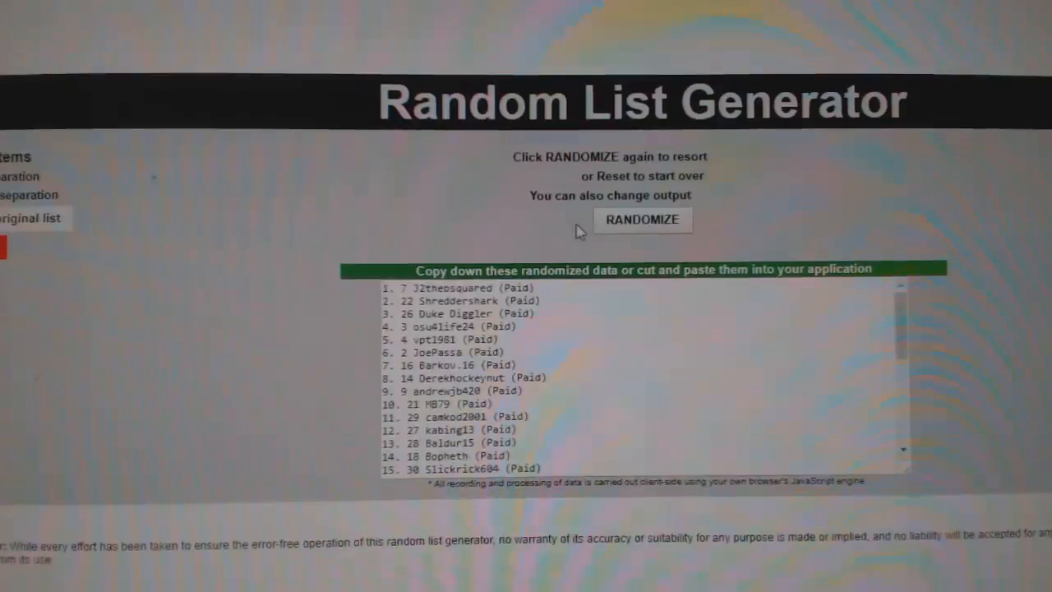
click(640, 220)
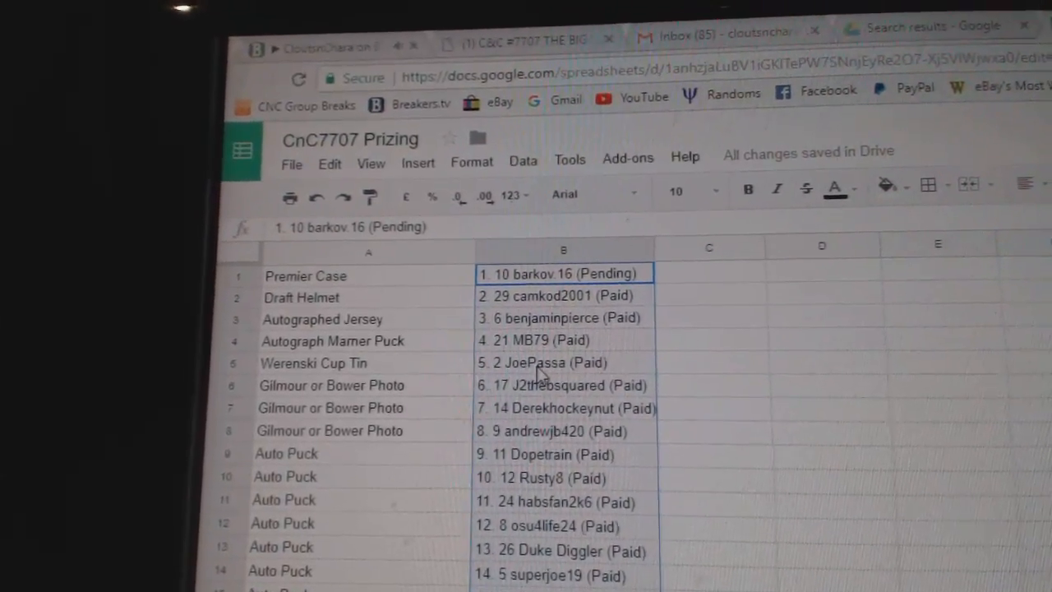
Paste the randomized names into column B of 'CnC7707 Prizing' from B1, beside the prizes
click(562, 385)
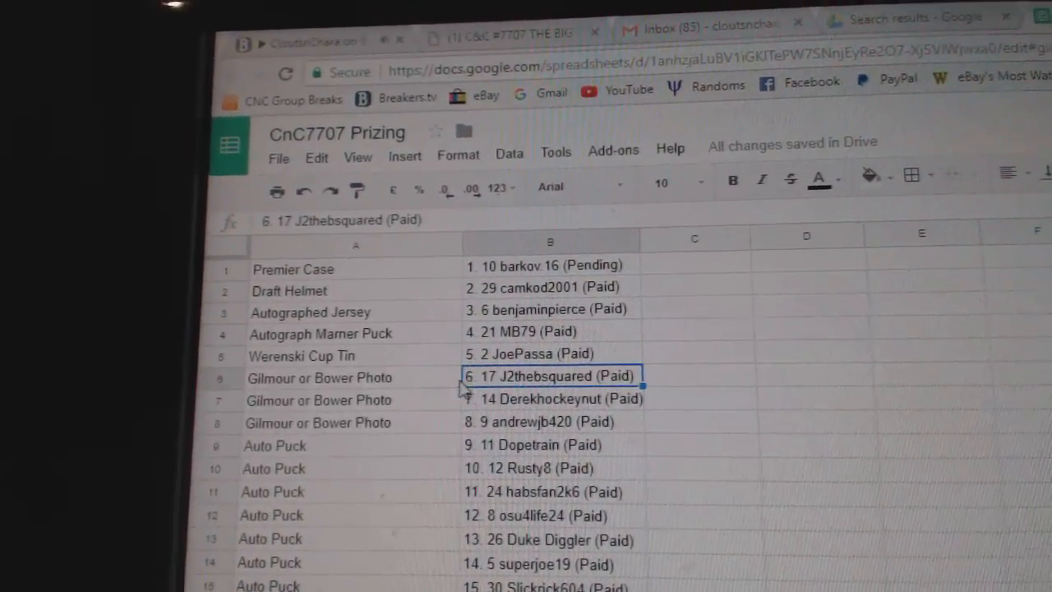